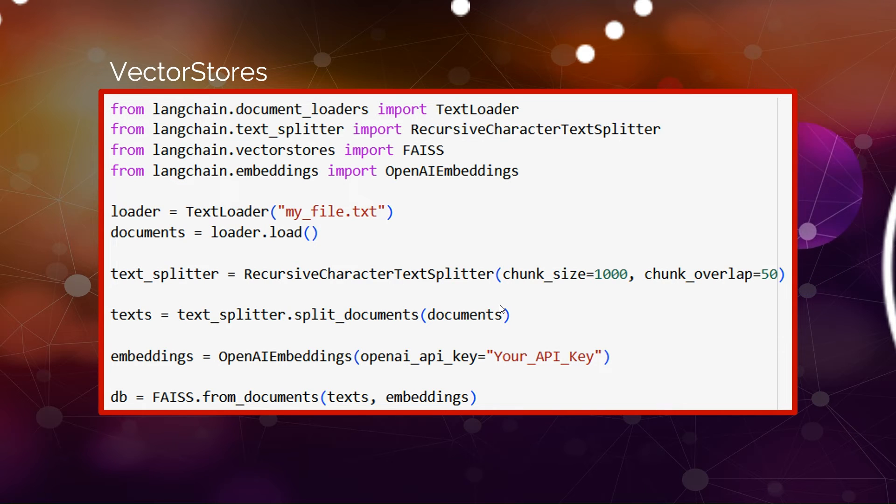
# Advance from the VectorStores slide to the Retrievers code example slide.
pyautogui.press('Right')
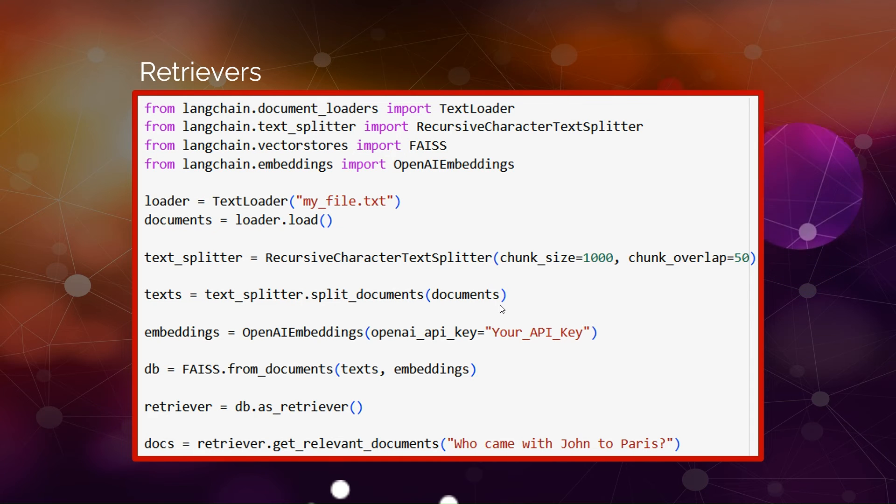
# Advance past the Retrievers code to the Agents and Tools slide.
pyautogui.press('Right')
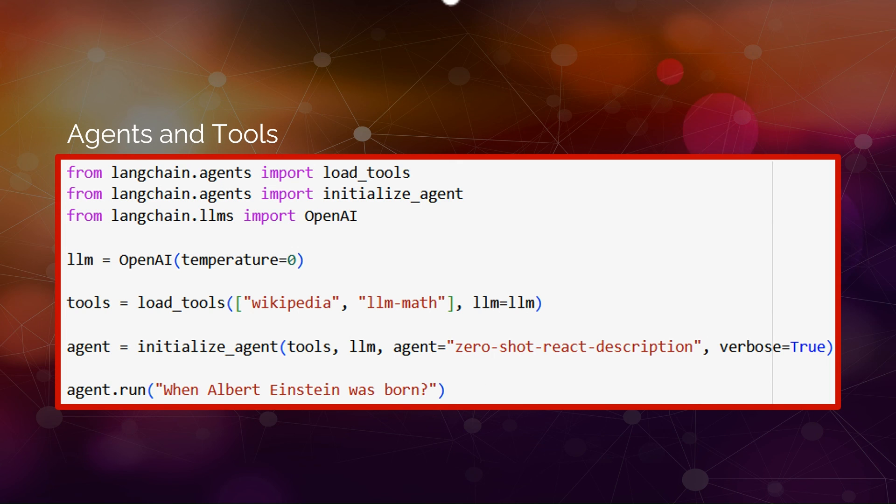
pyautogui.moveTo(503, 305)
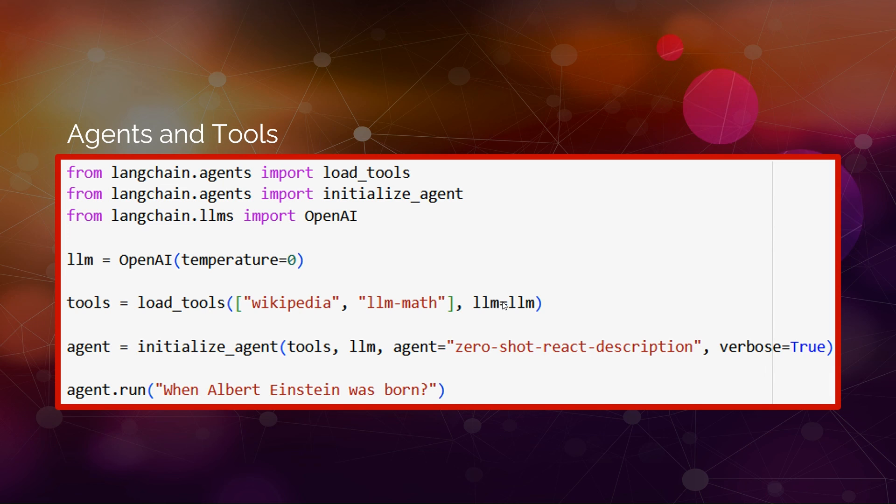
pyautogui.moveTo(624, 343)
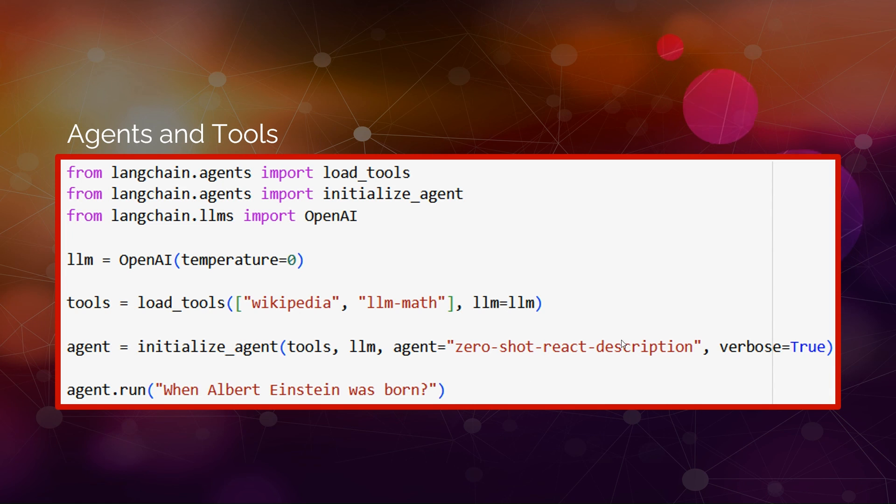